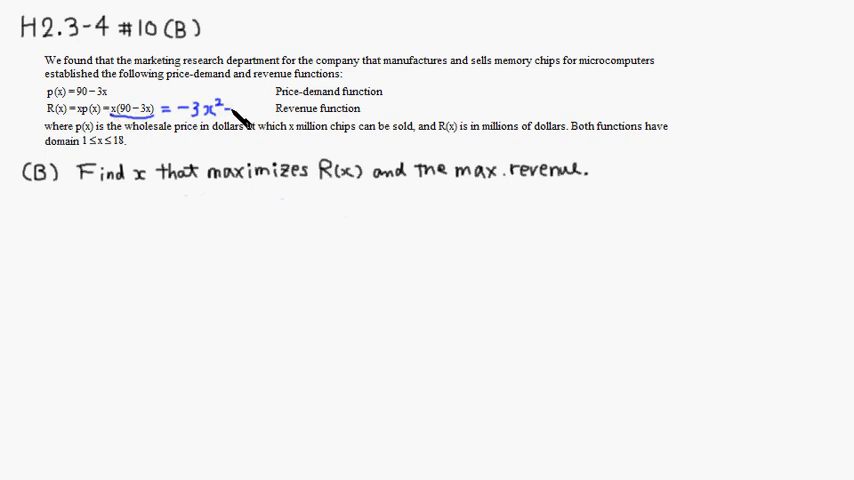
{"action": "type", "text": "+90x"}
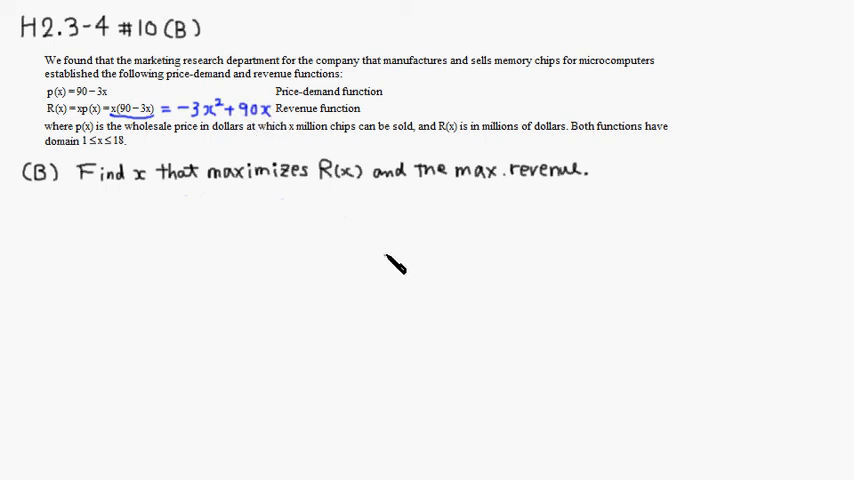
{"action": "mouse_move", "coordinate": [418, 234]}
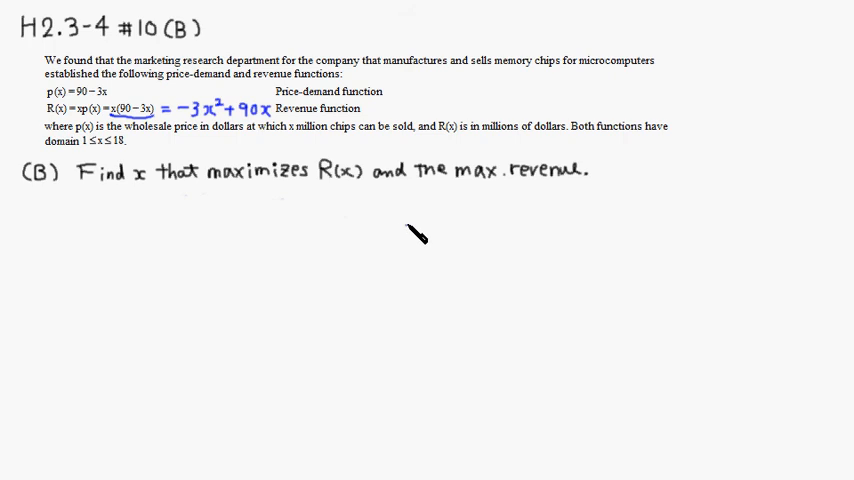
{"action": "mouse_move", "coordinate": [392, 264]}
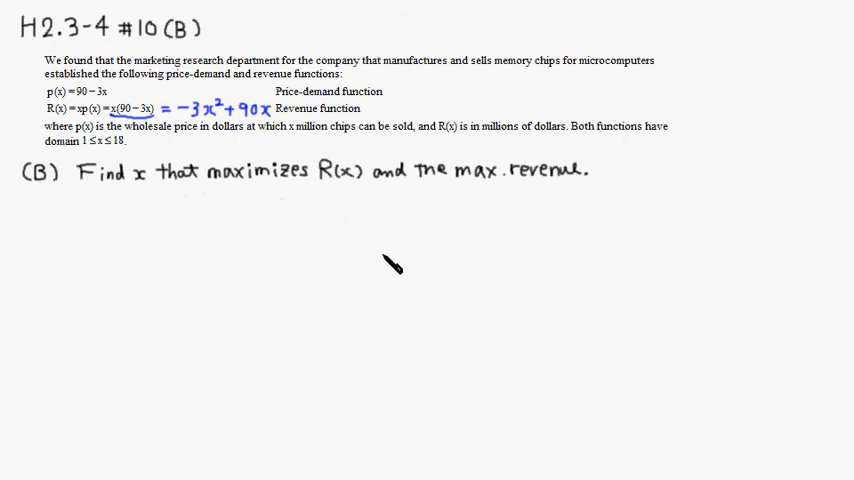
{"action": "mouse_move", "coordinate": [417, 233]}
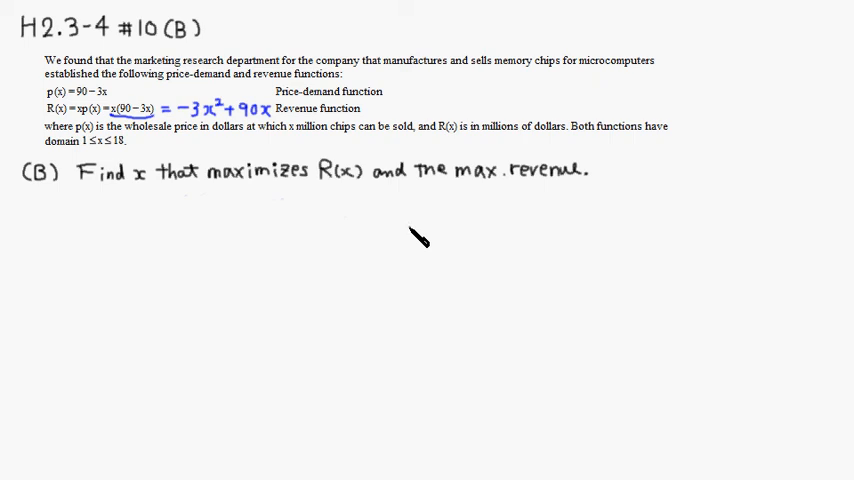
{"action": "mouse_move", "coordinate": [419, 230]}
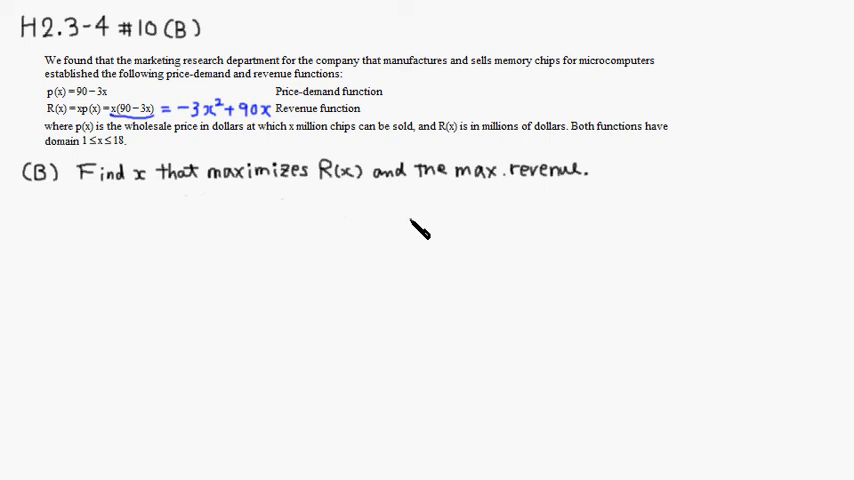
{"action": "mouse_move", "coordinate": [428, 222]}
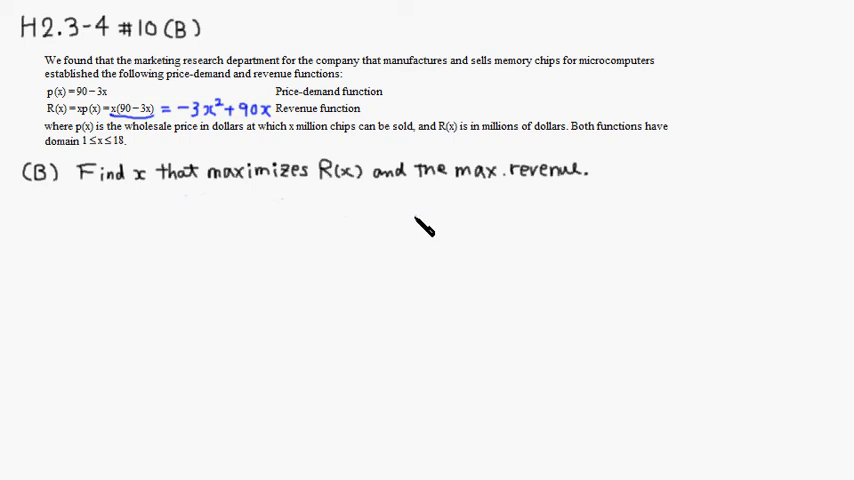
{"action": "mouse_move", "coordinate": [95, 213]}
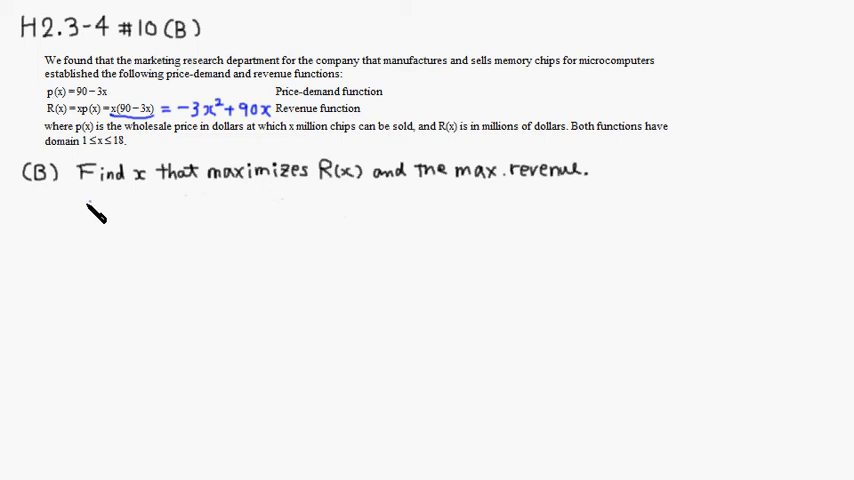
{"action": "type", "text": "R(x) ="}
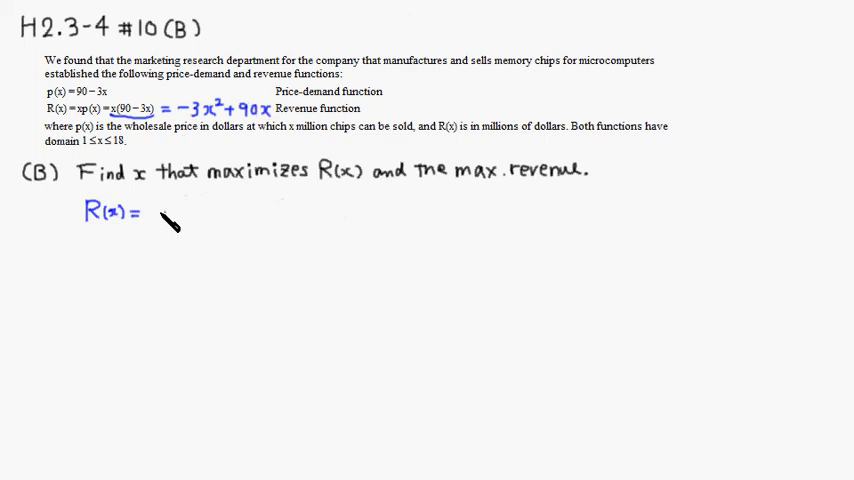
{"action": "type", "text": "-3(x"}
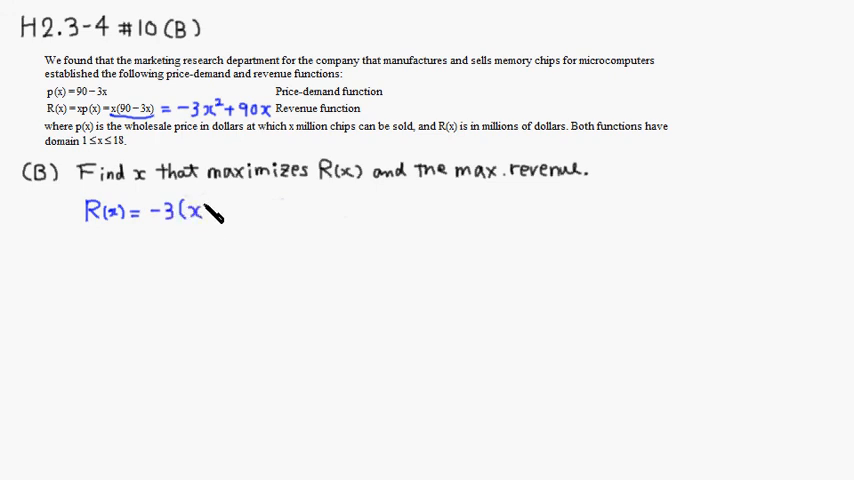
{"action": "type", "text": "²"}
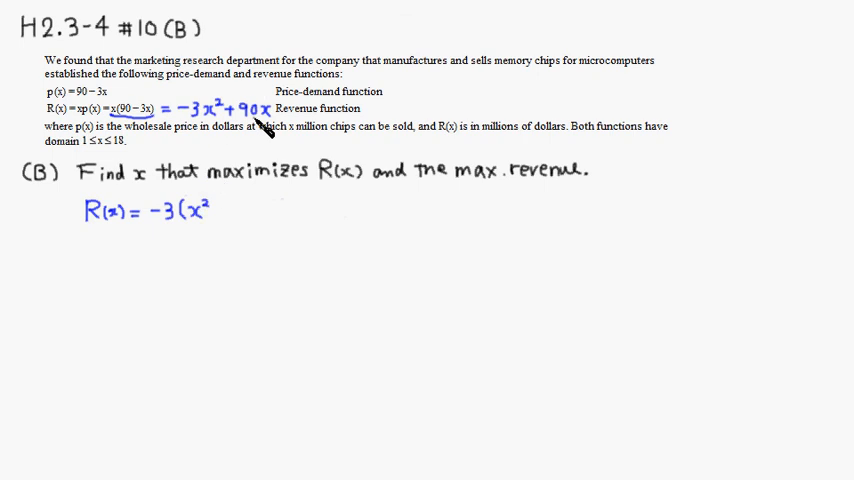
{"action": "mouse_move", "coordinate": [265, 158]}
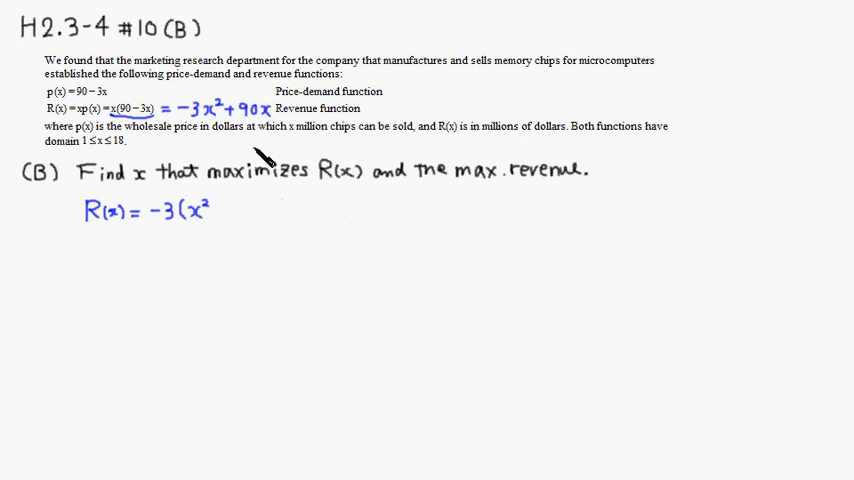
{"action": "mouse_move", "coordinate": [228, 223]}
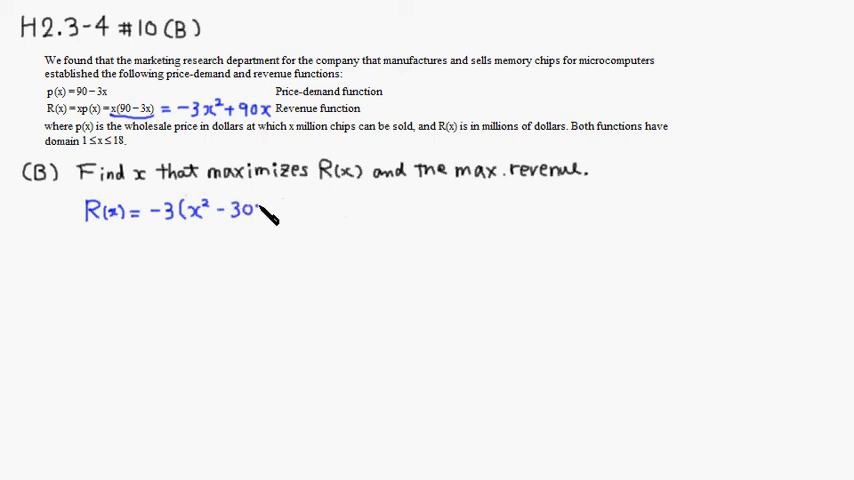
{"action": "type", "text": "x"}
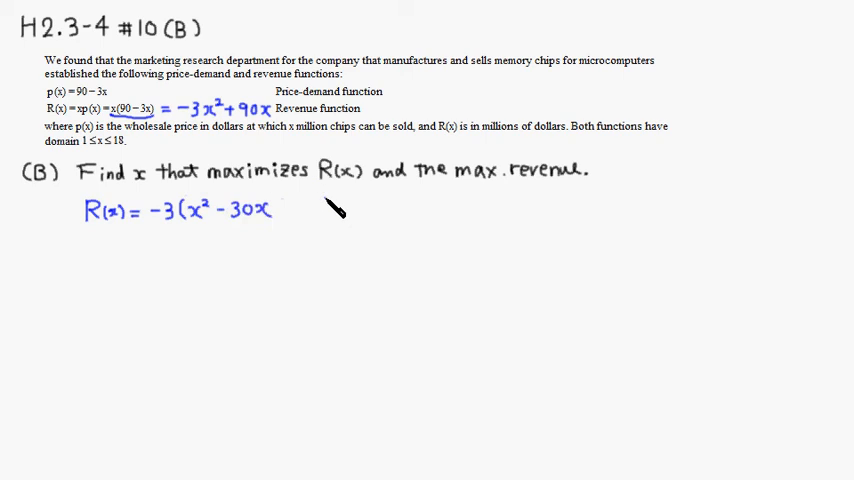
{"action": "mouse_move", "coordinate": [283, 296]}
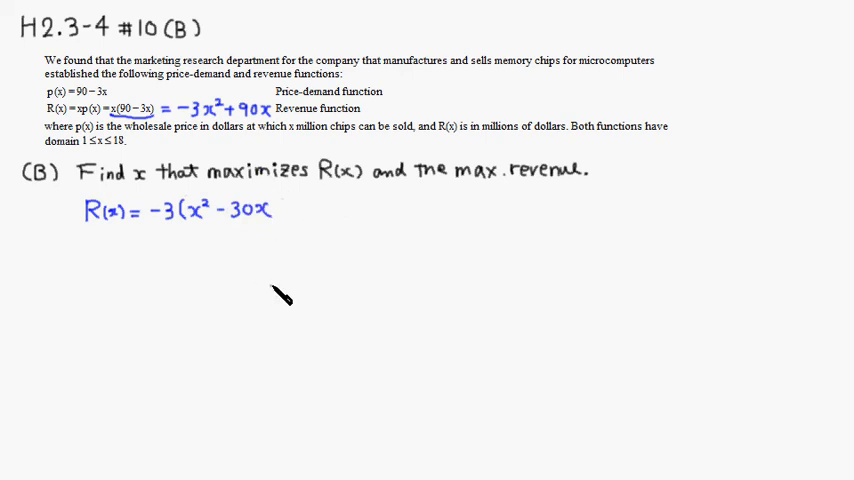
{"action": "mouse_move", "coordinate": [252, 235]}
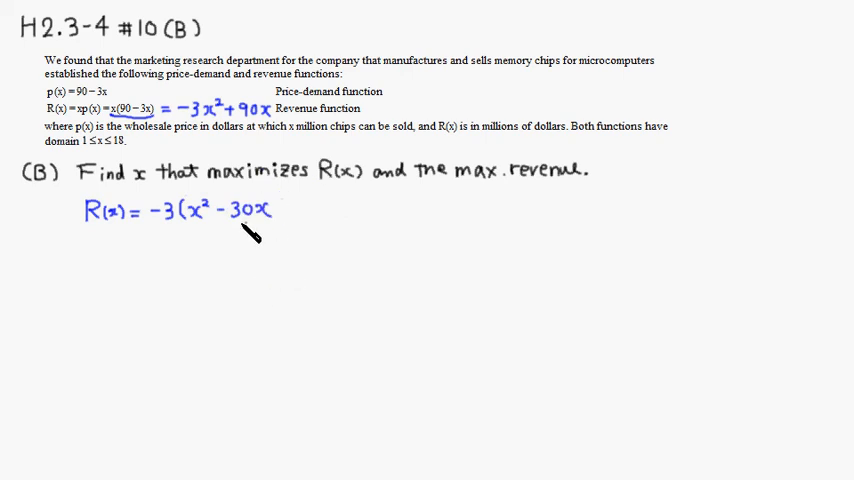
{"action": "mouse_move", "coordinate": [268, 278]}
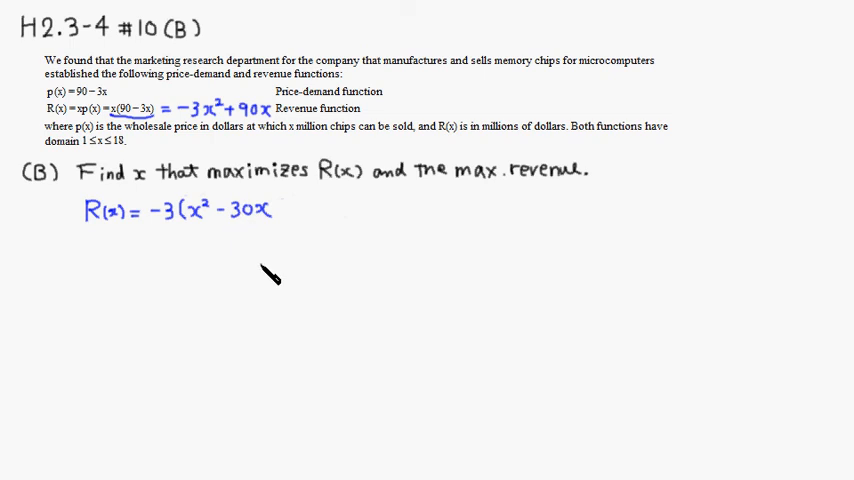
{"action": "mouse_move", "coordinate": [285, 230]}
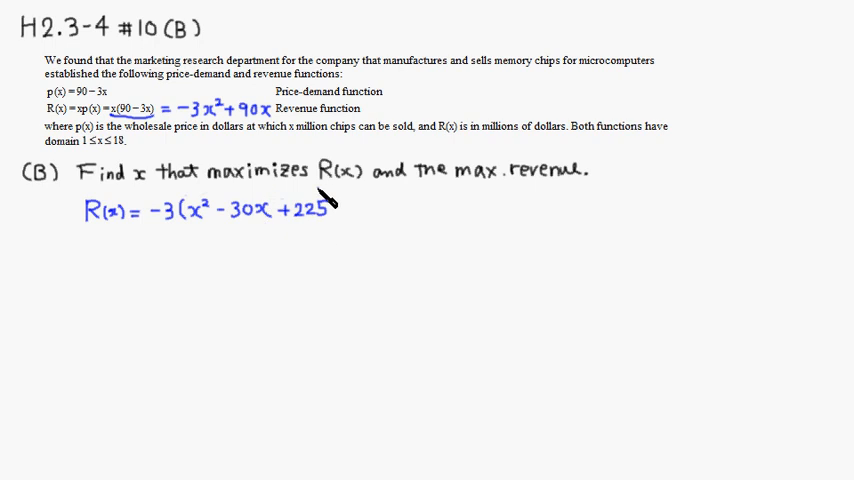
{"action": "mouse_move", "coordinate": [355, 218]}
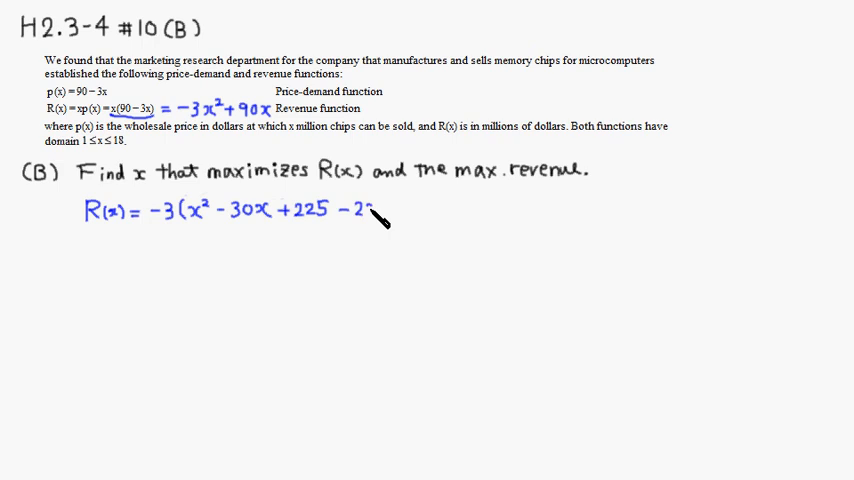
{"action": "type", "text": "225)"}
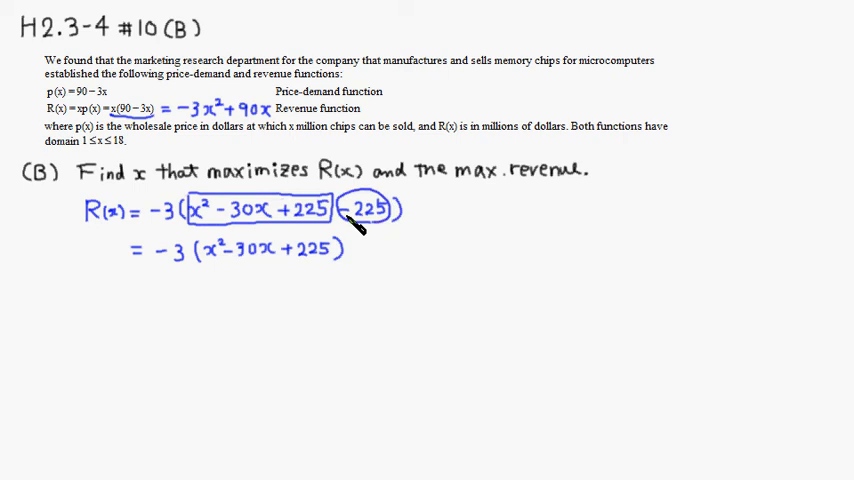
{"action": "mouse_move", "coordinate": [320, 258]}
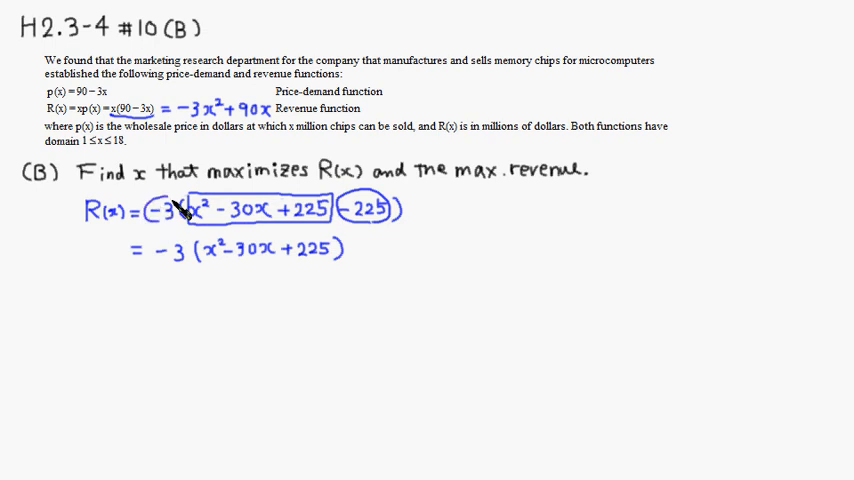
{"action": "mouse_move", "coordinate": [350, 235]}
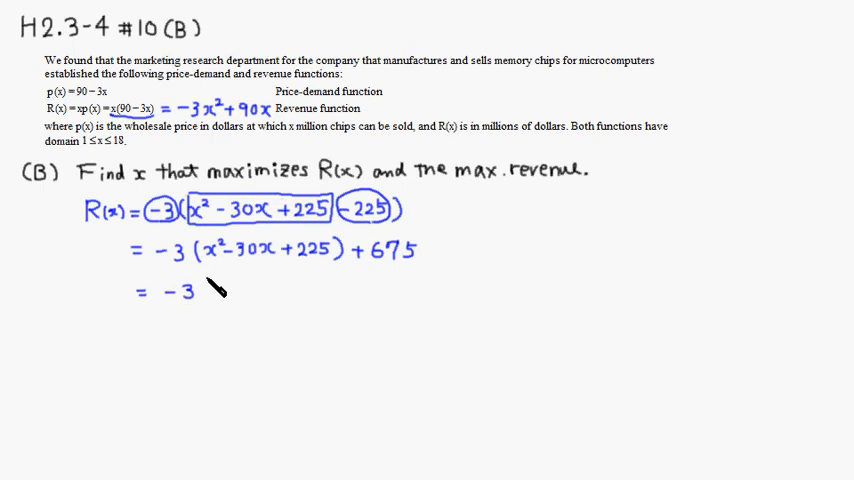
{"action": "type", "text": "(x"}
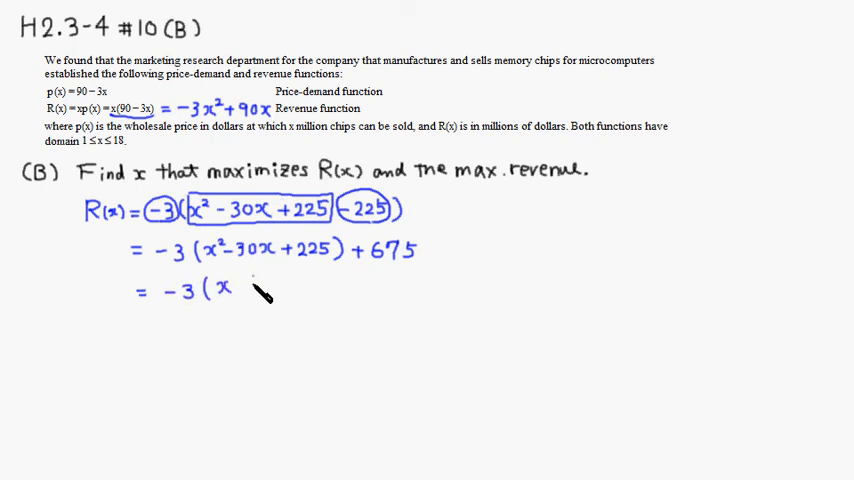
{"action": "type", "text": "-1"}
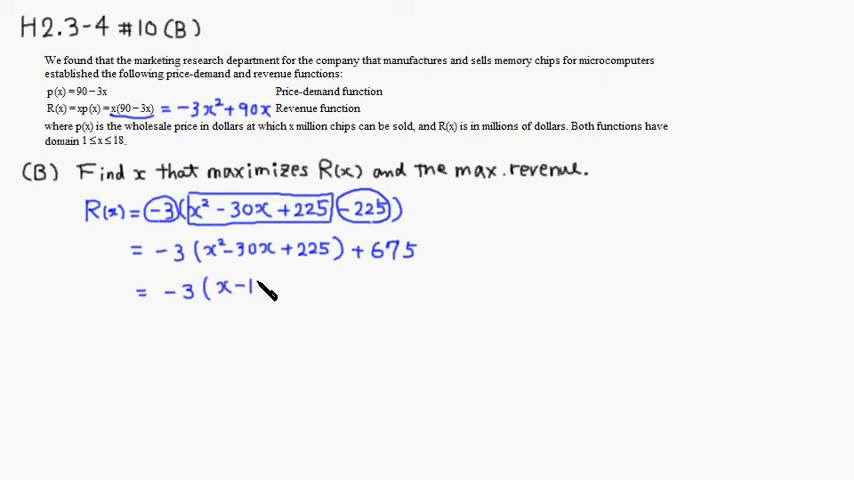
{"action": "type", "text": "15)²"}
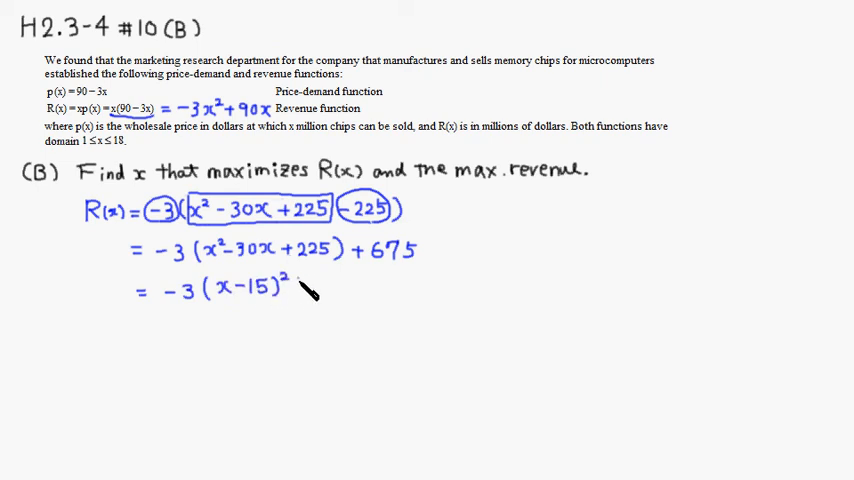
{"action": "type", "text": "+675"}
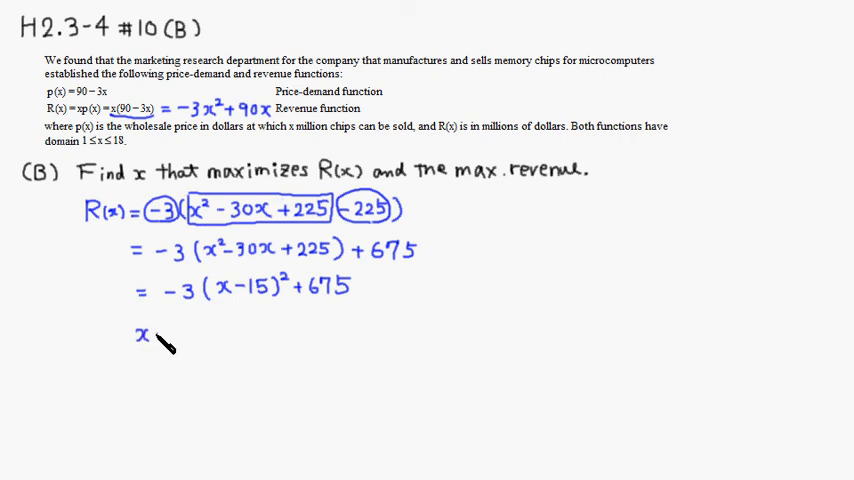
{"action": "type", "text": "="}
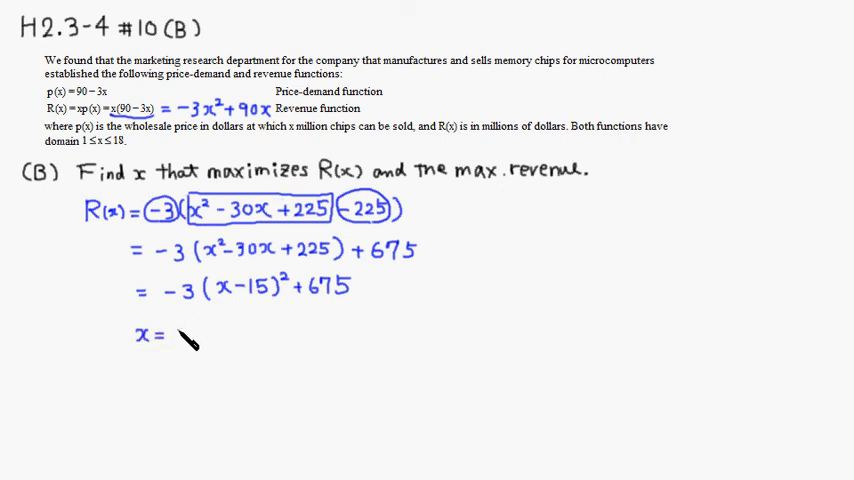
{"action": "type", "text": "15"}
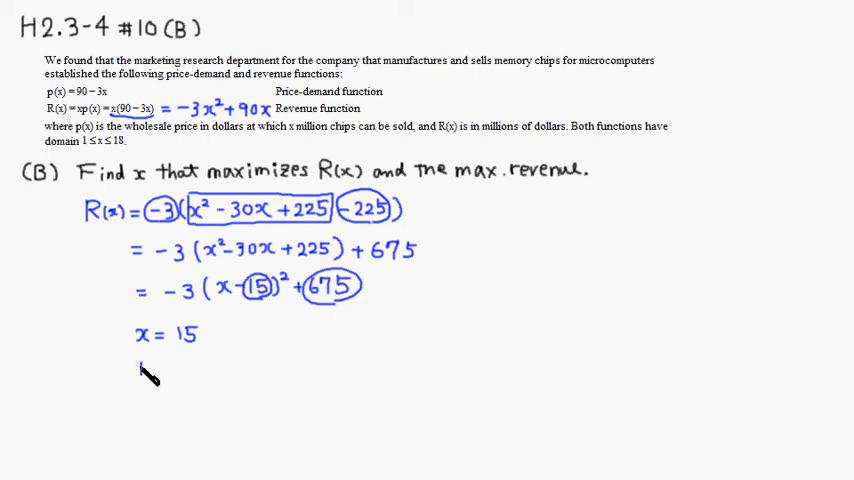
{"action": "type", "text": "Max Revenue"}
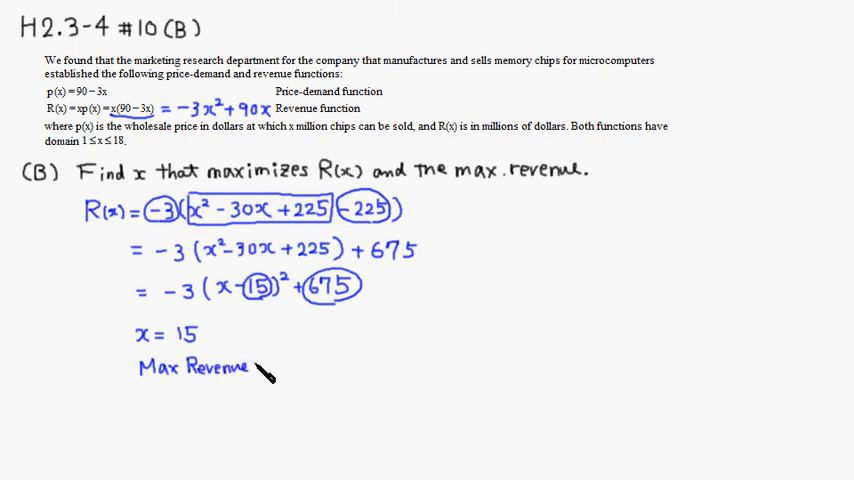